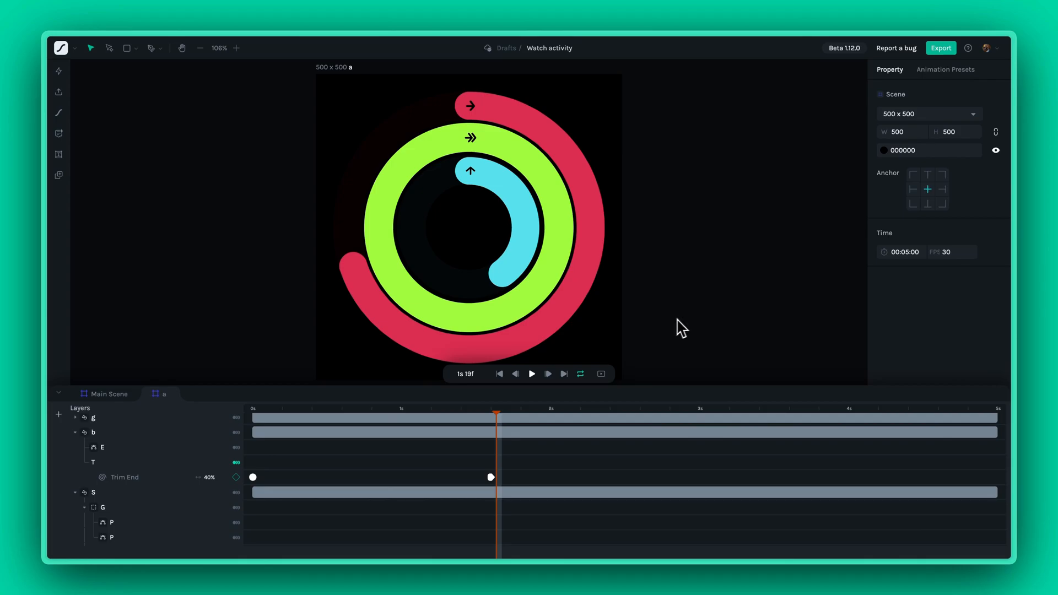
Open the Star draft containing the cyan star outline
click(124, 477)
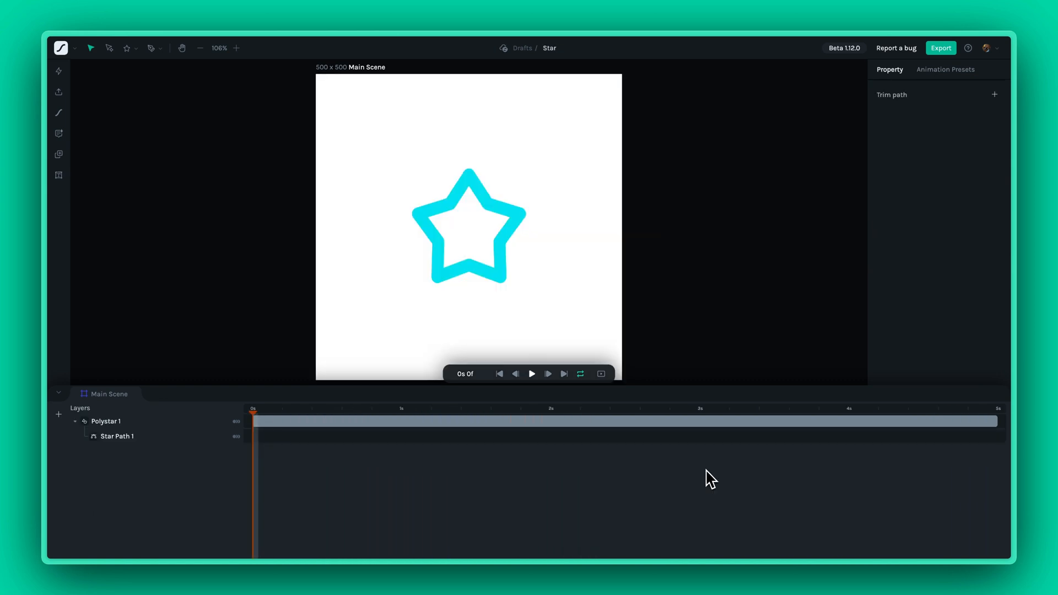
Add a trim path to Star Path 1 at 0% start, 100% end and 0° offset
click(117, 437)
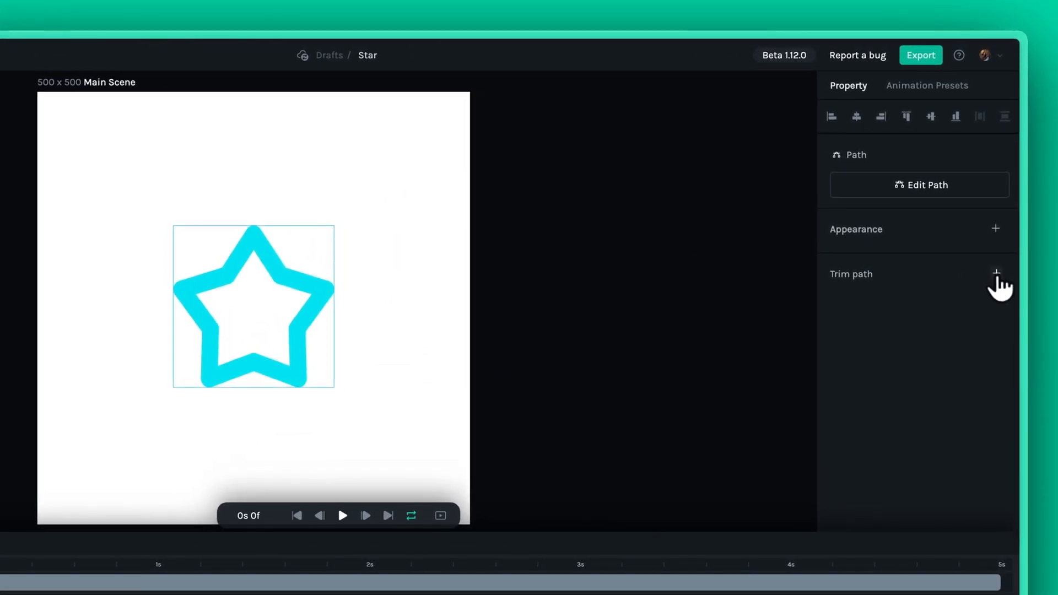
click(996, 274)
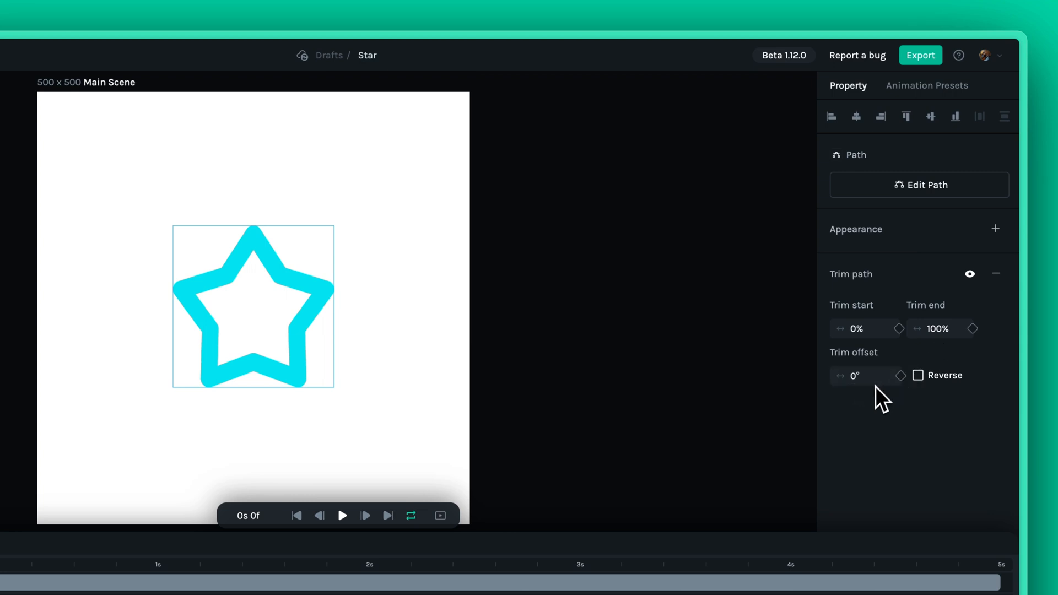
mouse_move(874, 381)
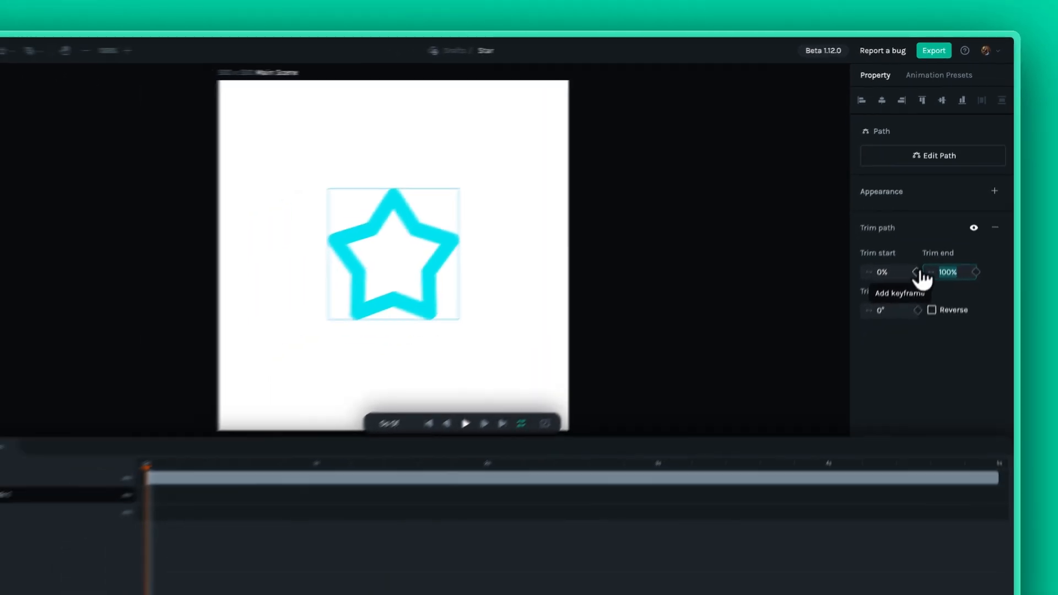
Keyframe the star's trim start at 0s and 2s to animate the outline
click(916, 272)
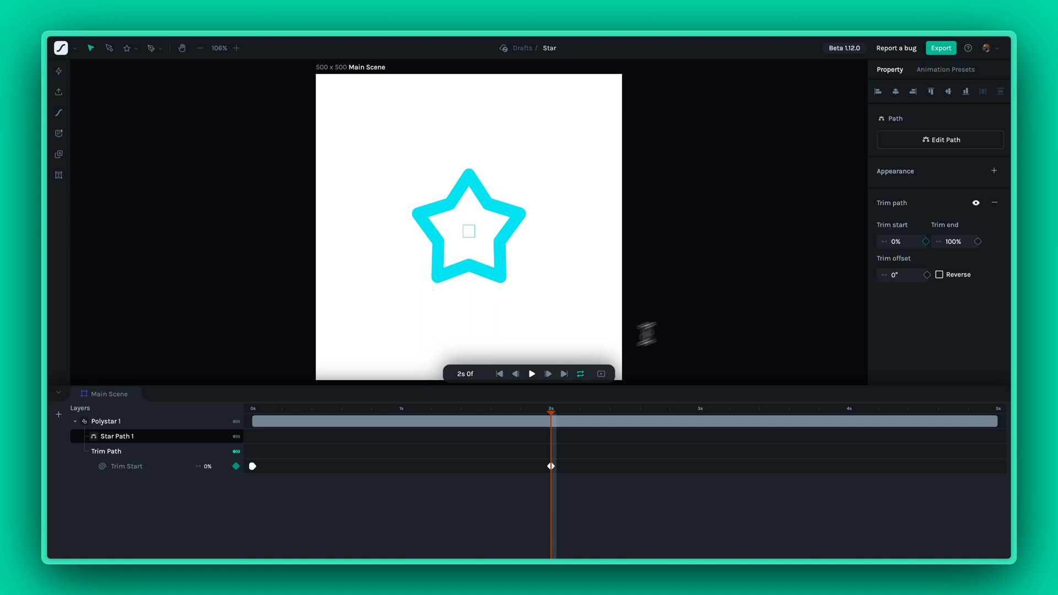
click(531, 373)
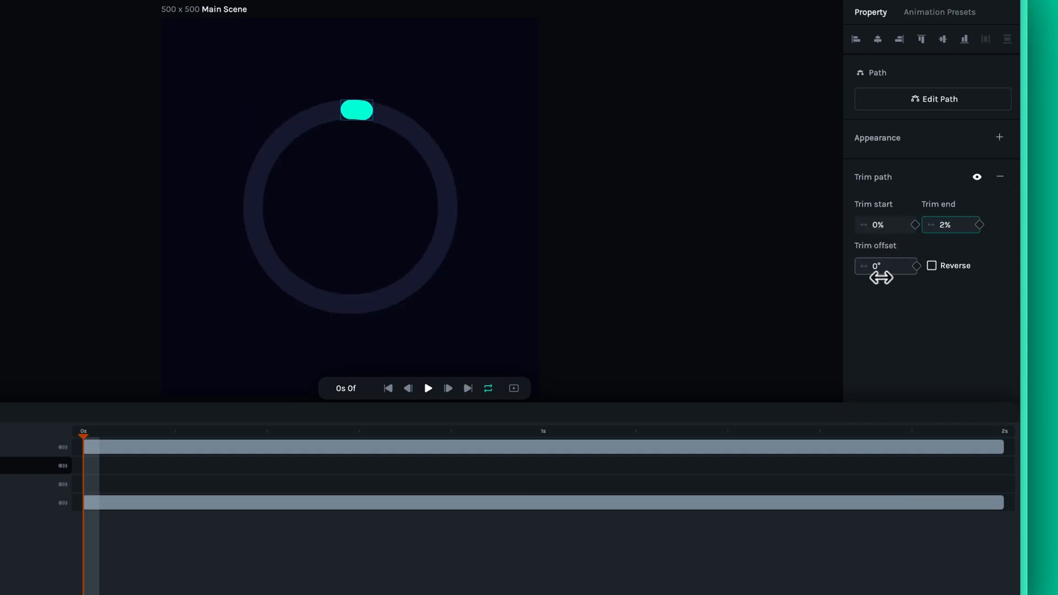
Keyframe the dot's trim offset from 0° at 0s to 360° at 2s
text(184)
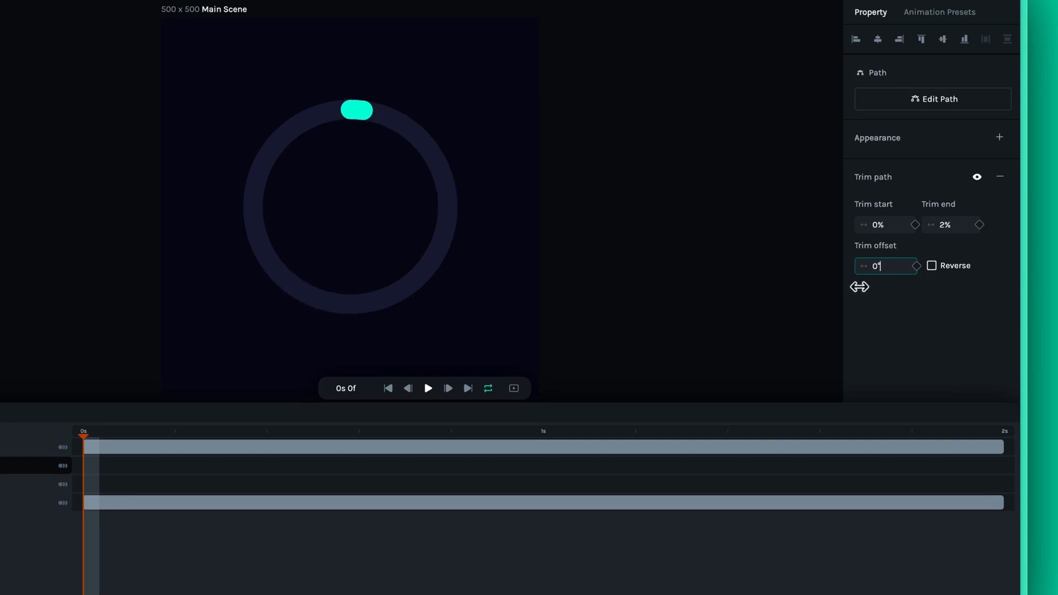
click(916, 265)
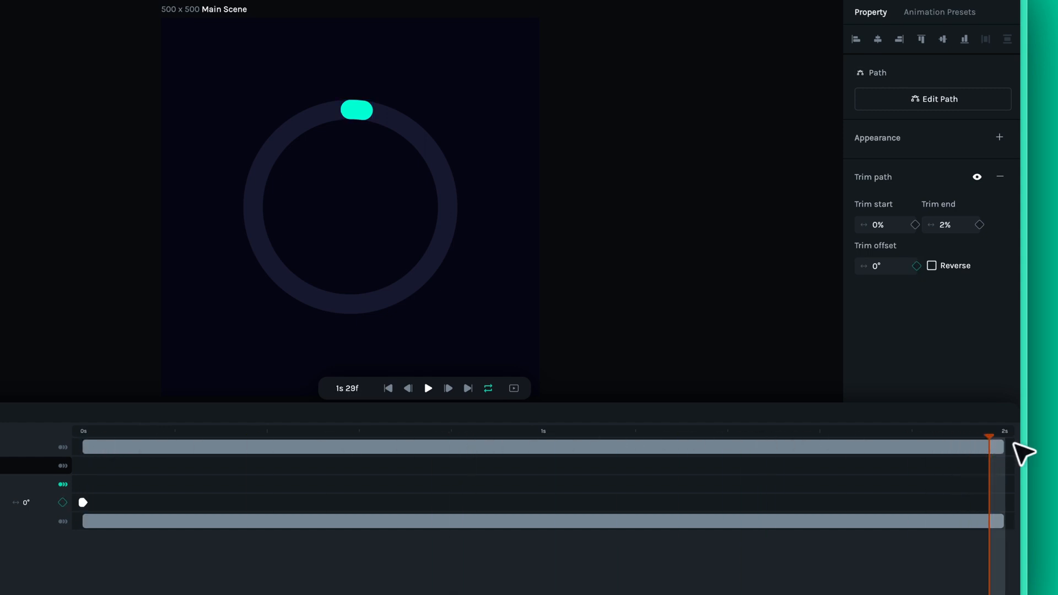
mouse_move(884, 266)
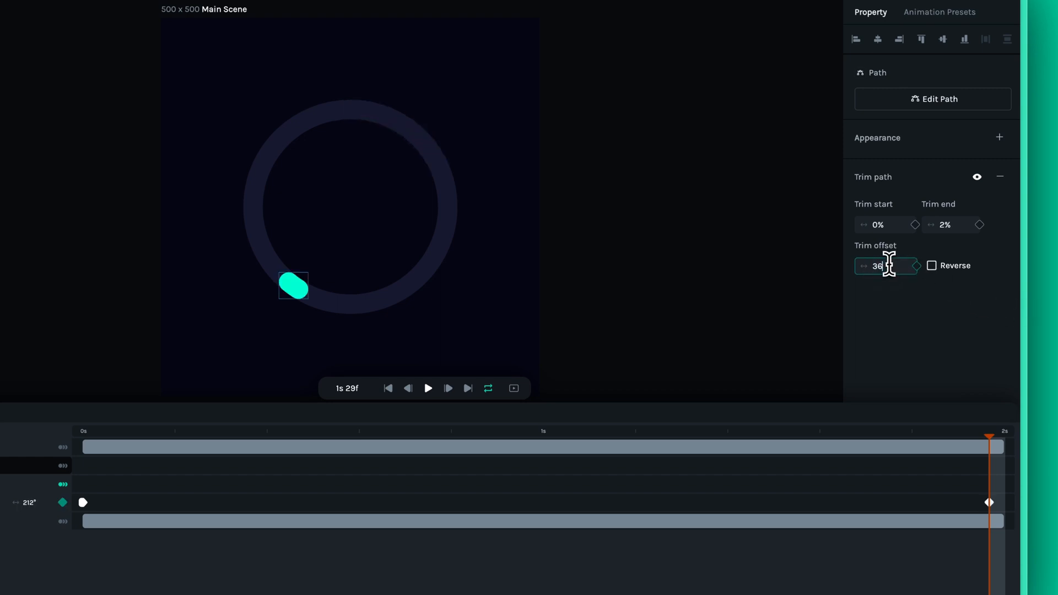
text(360)
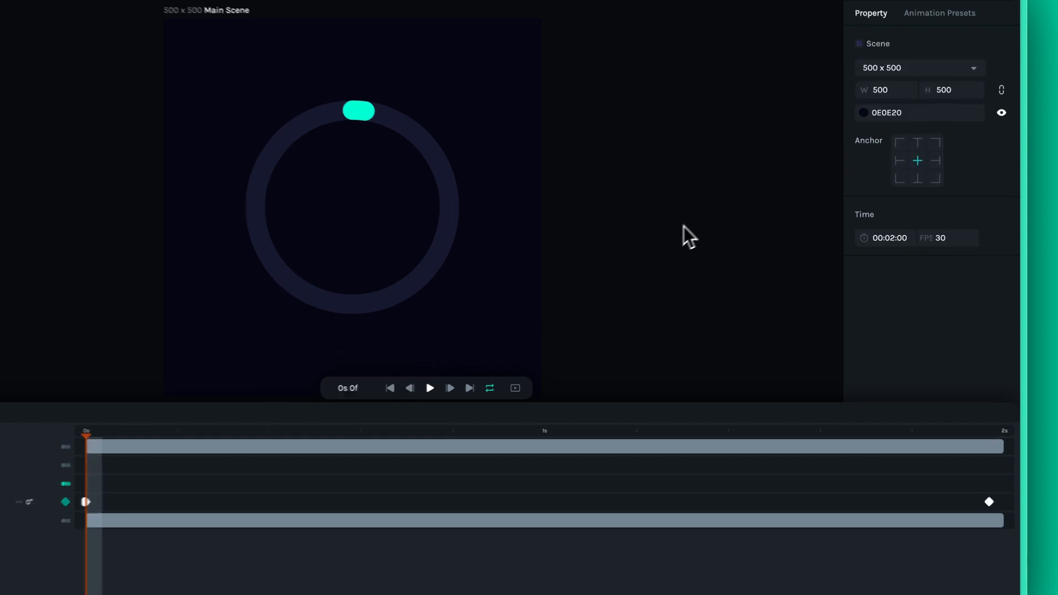
click(430, 389)
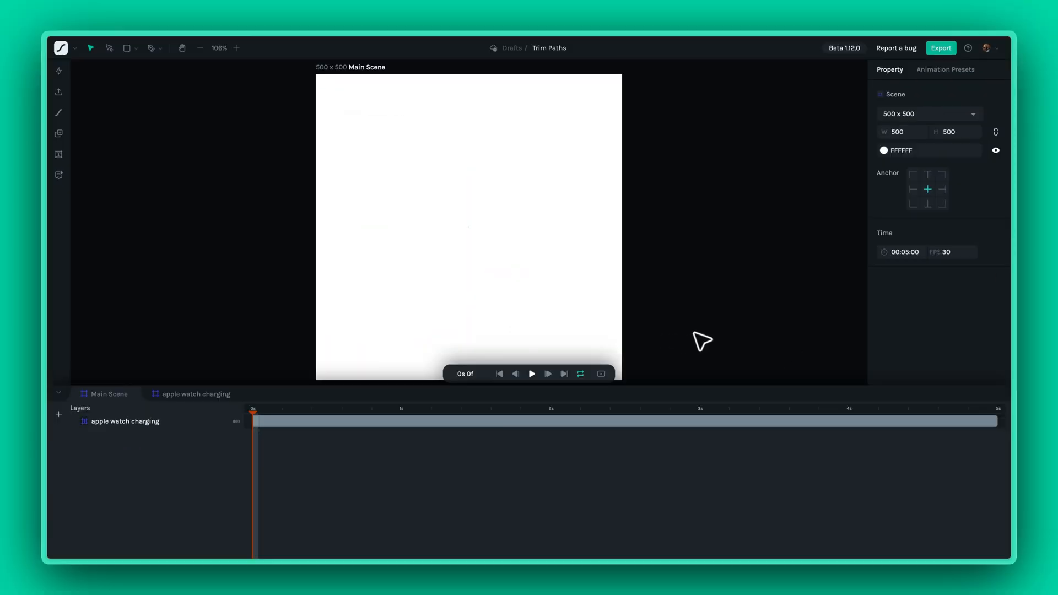
Play the apple watch charging animation to watch the green ring fill
click(531, 374)
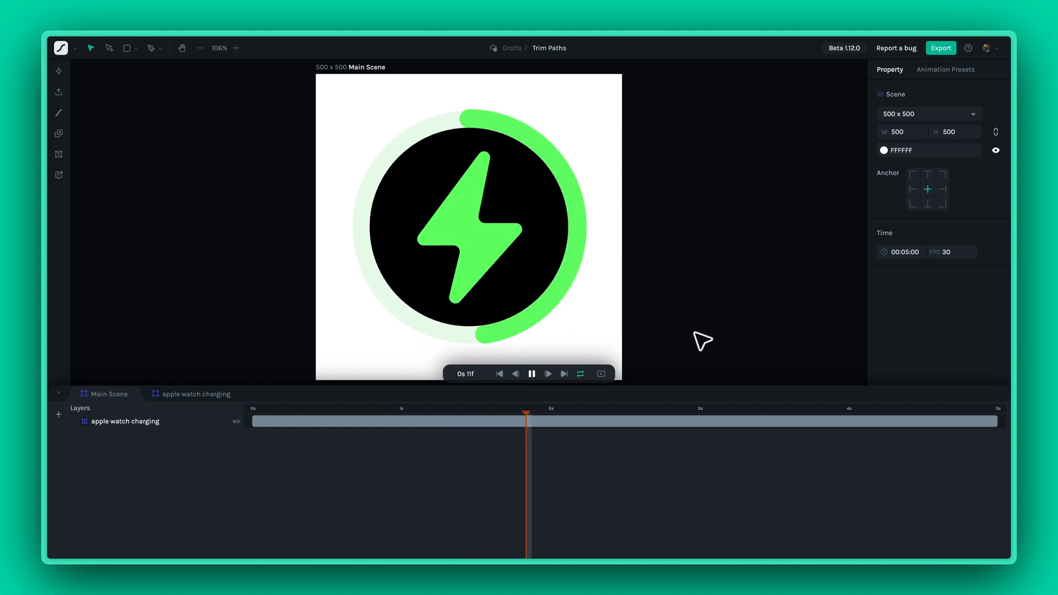